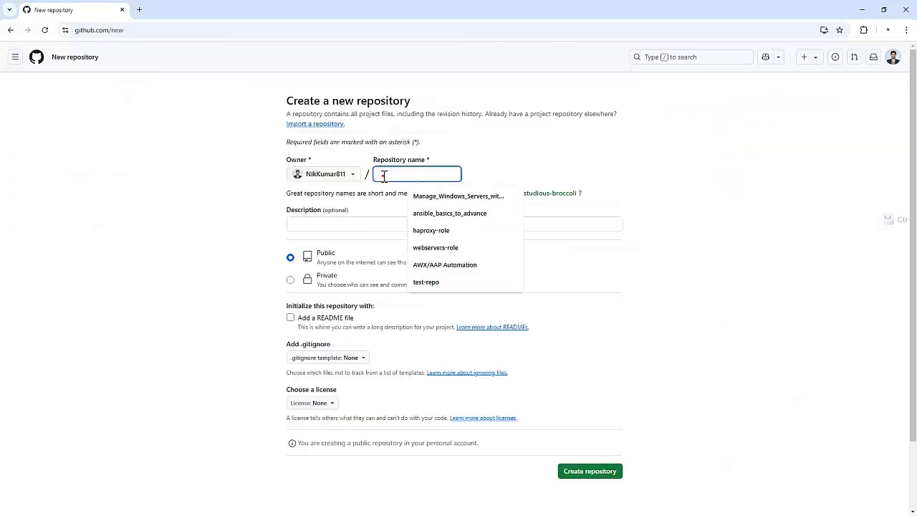
- Create a public repository named github-actions initialized with a README file
text(github-actions)
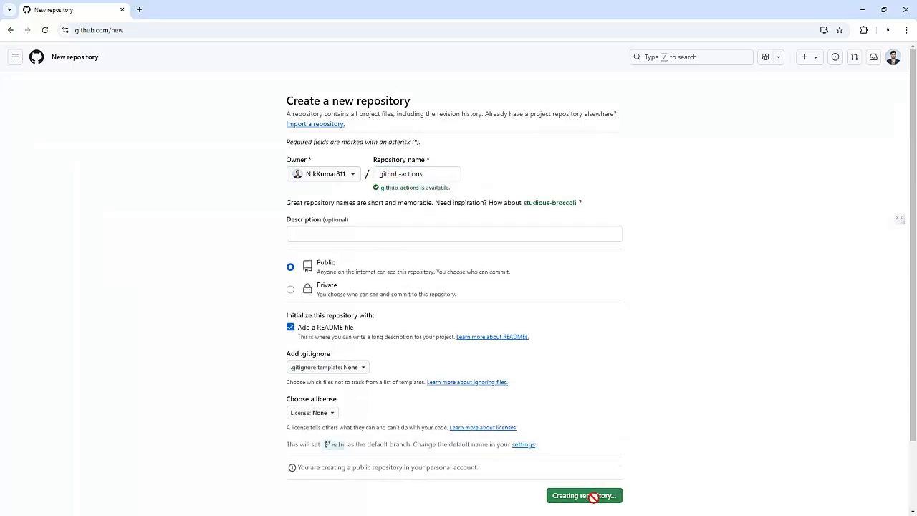
click(587, 495)
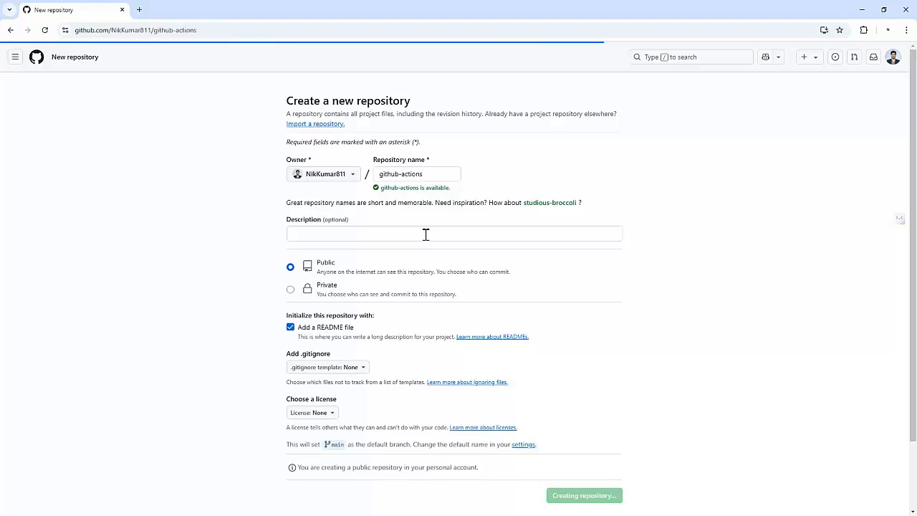
click(587, 494)
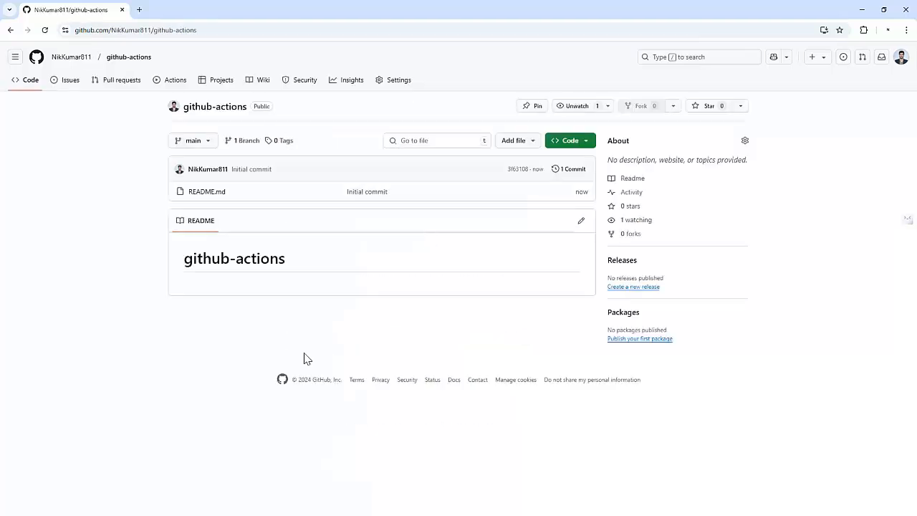
mouse_move(352, 214)
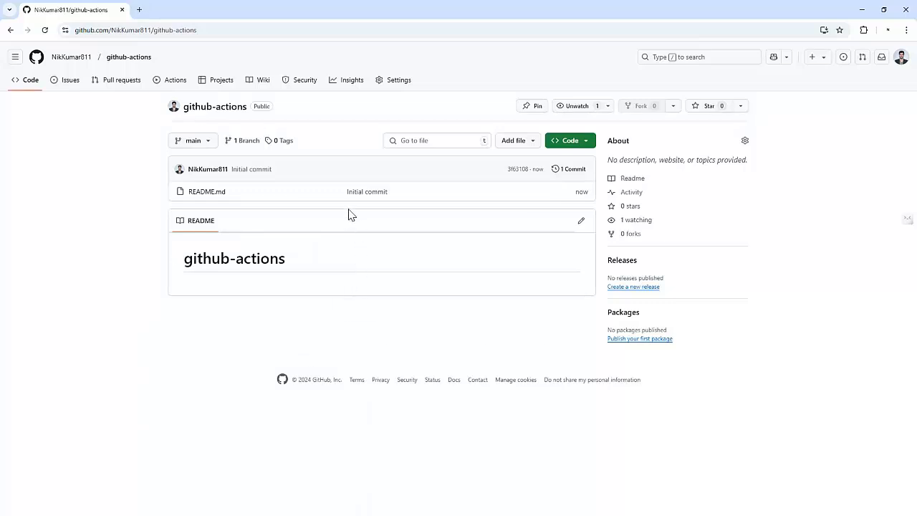
mouse_move(258, 159)
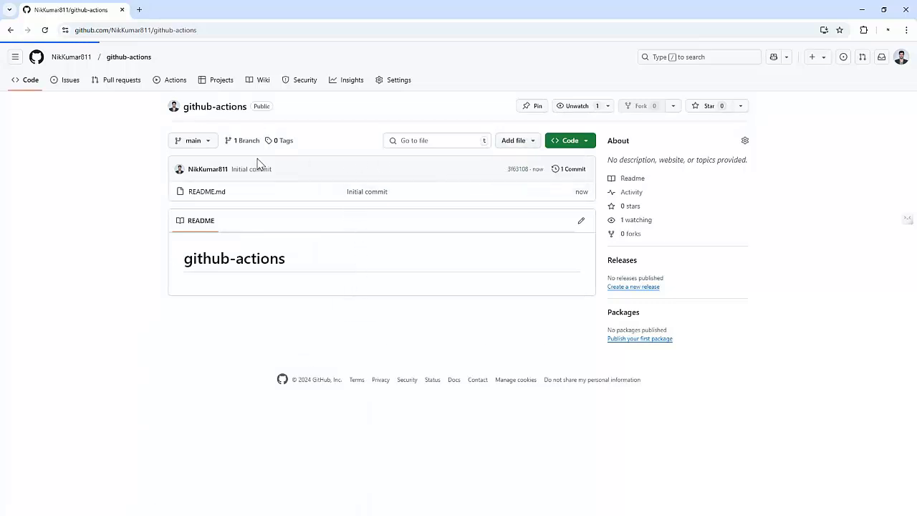
- Start a new repository file named .github/workflows/hello-world.yml
click(513, 141)
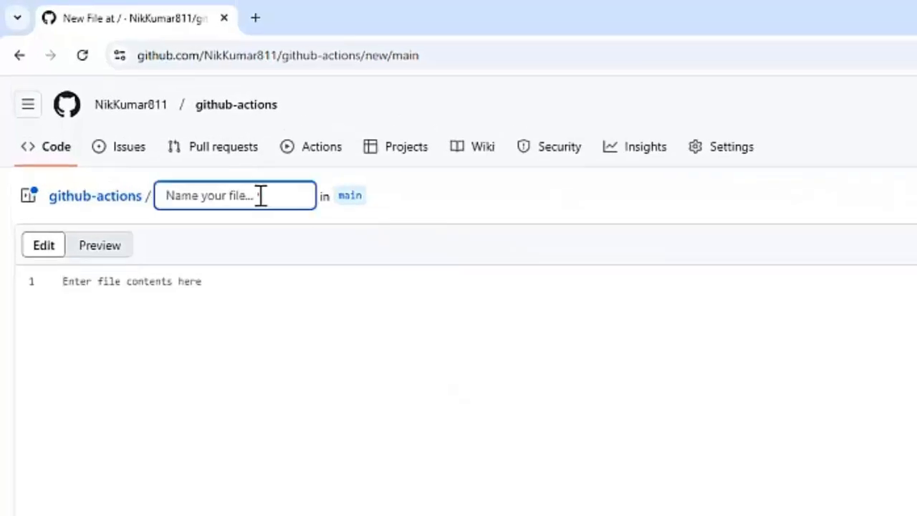
text(.github/w)
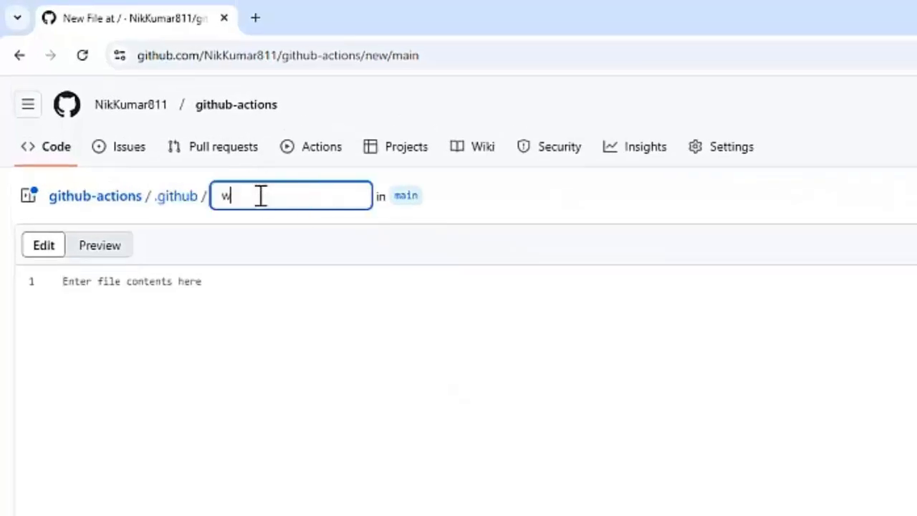
text(orkflows)
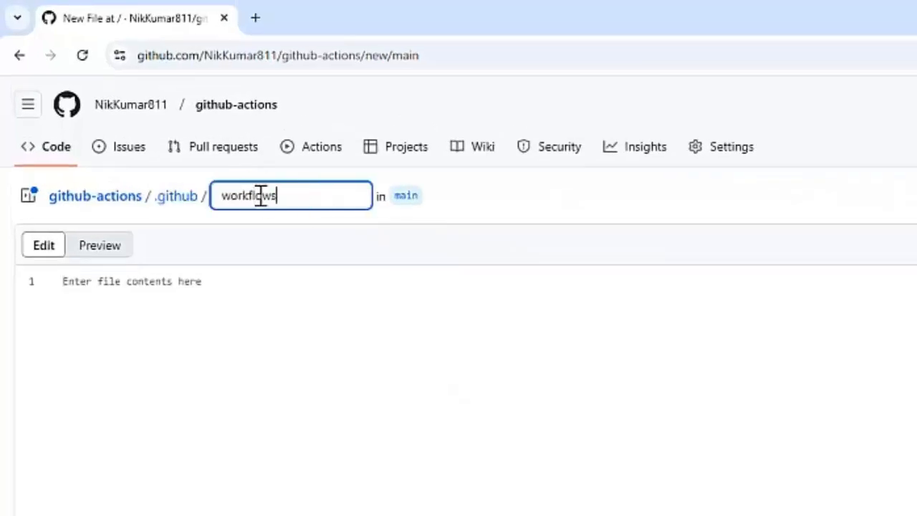
mouse_move(342, 195)
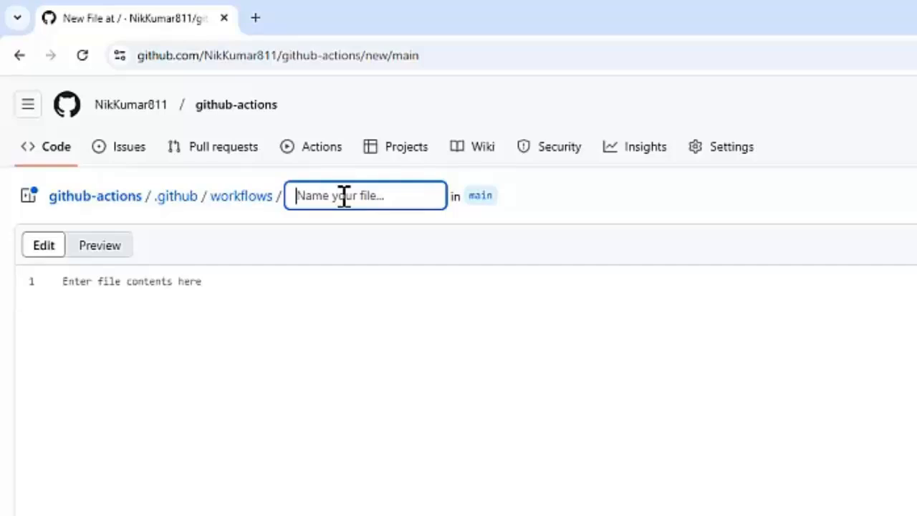
text(hello)
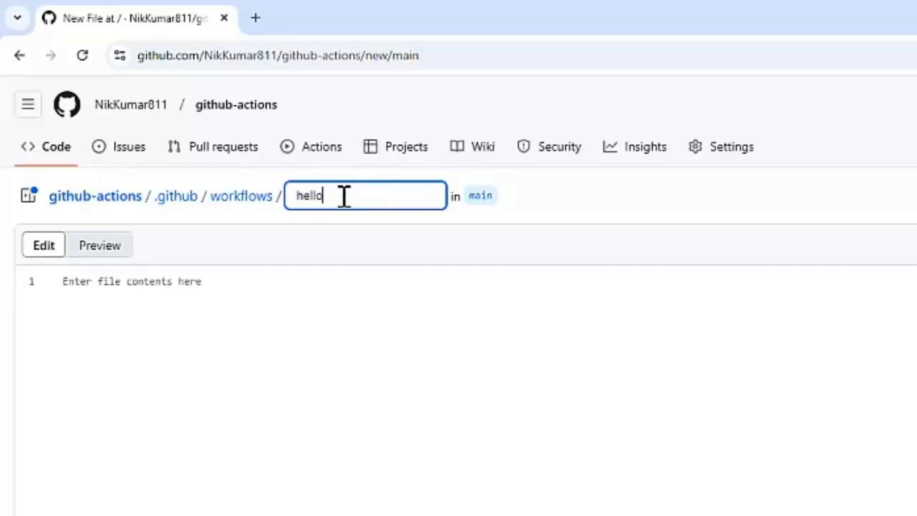
text(-world.)
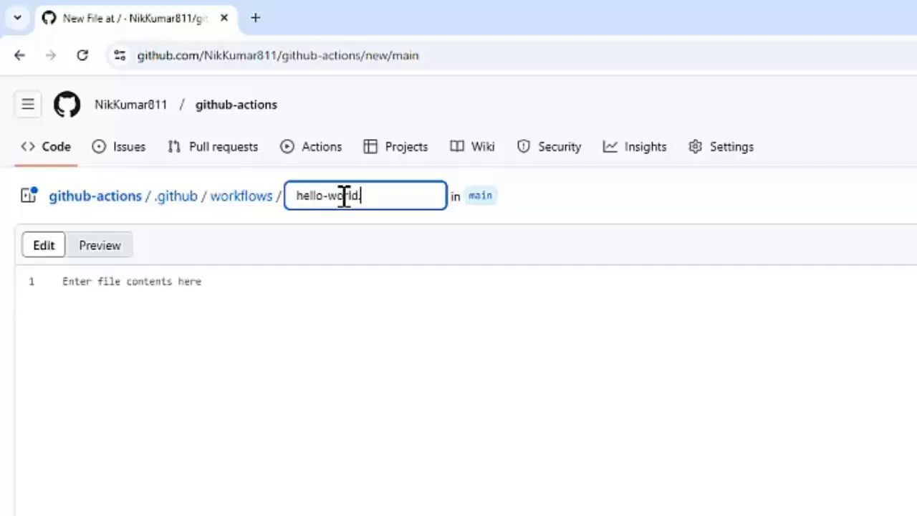
text(.yml)
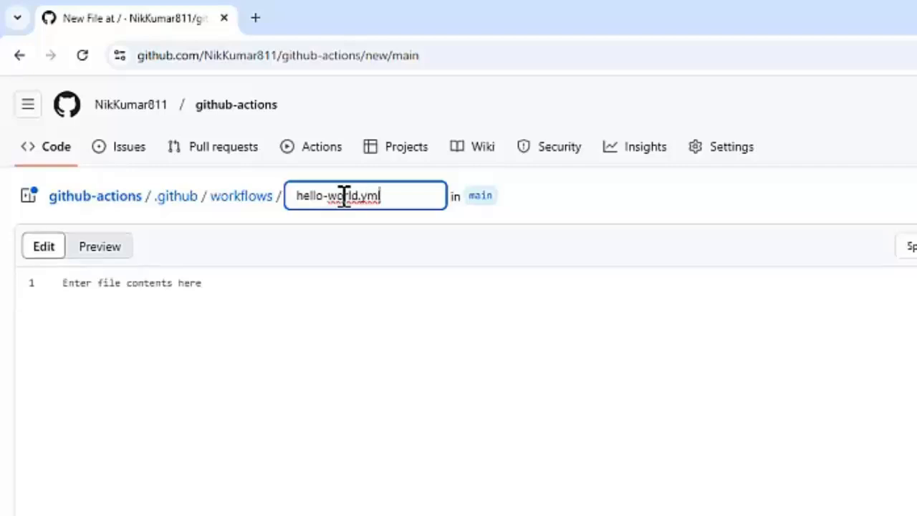
mouse_move(266, 406)
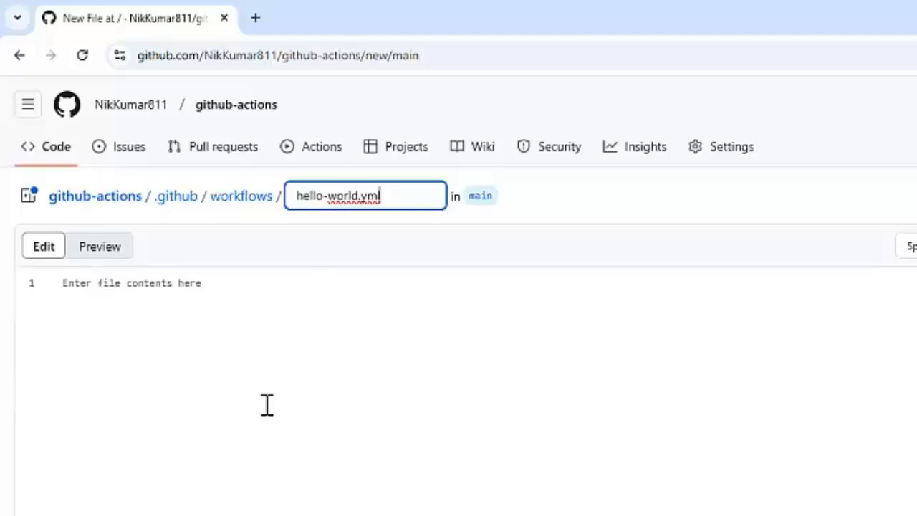
- Write 'name: Hello world workflow' as the first line of the file
click(132, 284)
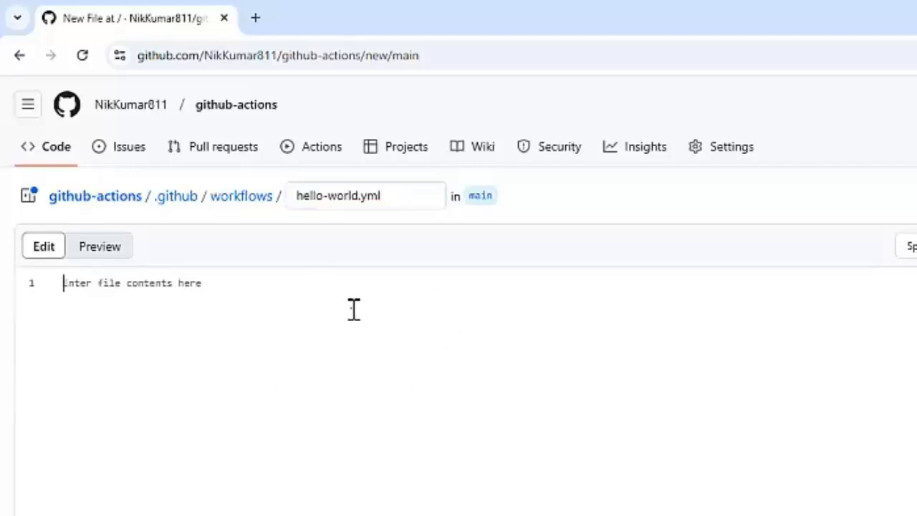
text(name:)
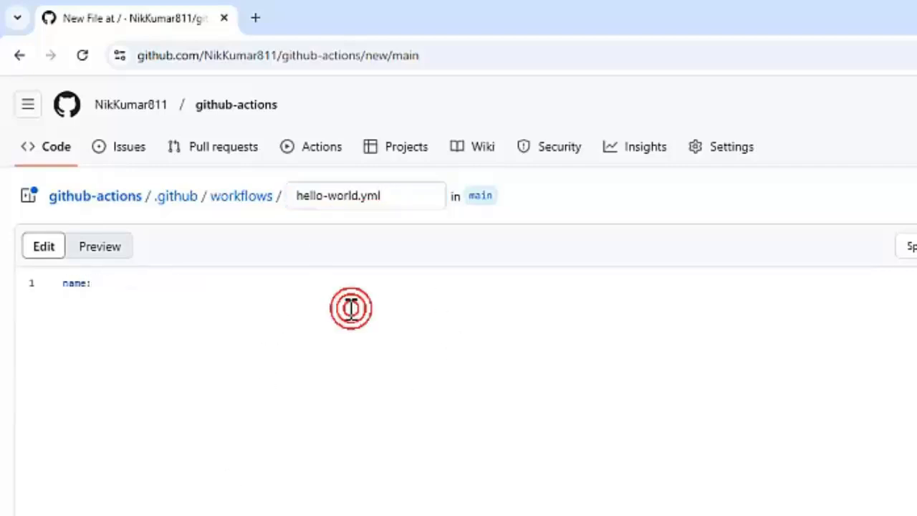
text(Hello w)
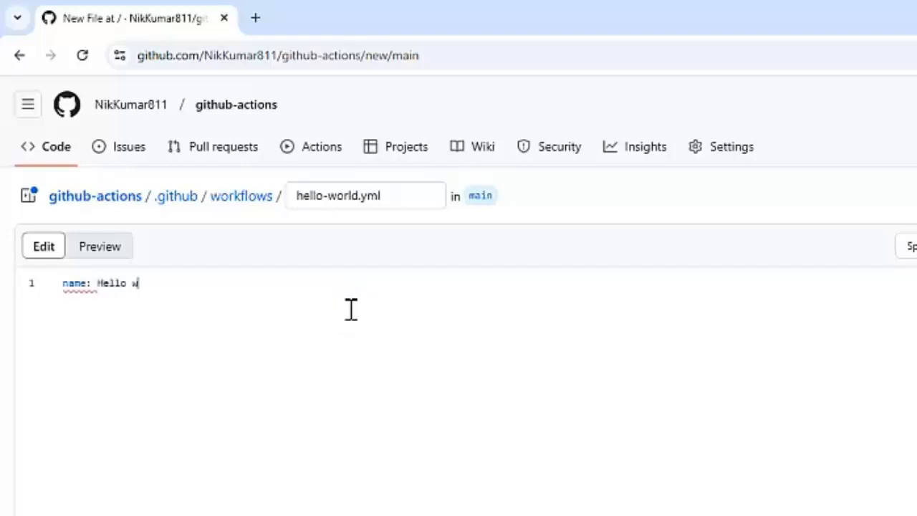
text(orld)
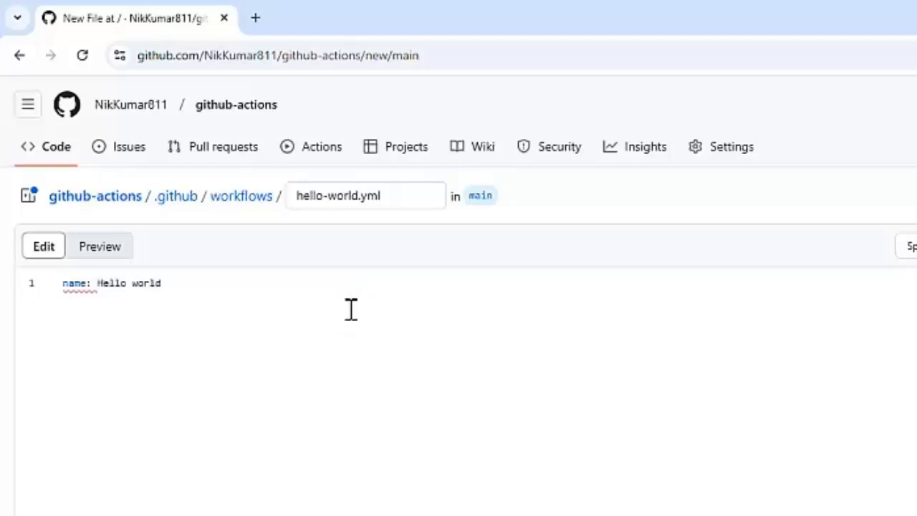
text(workflow)
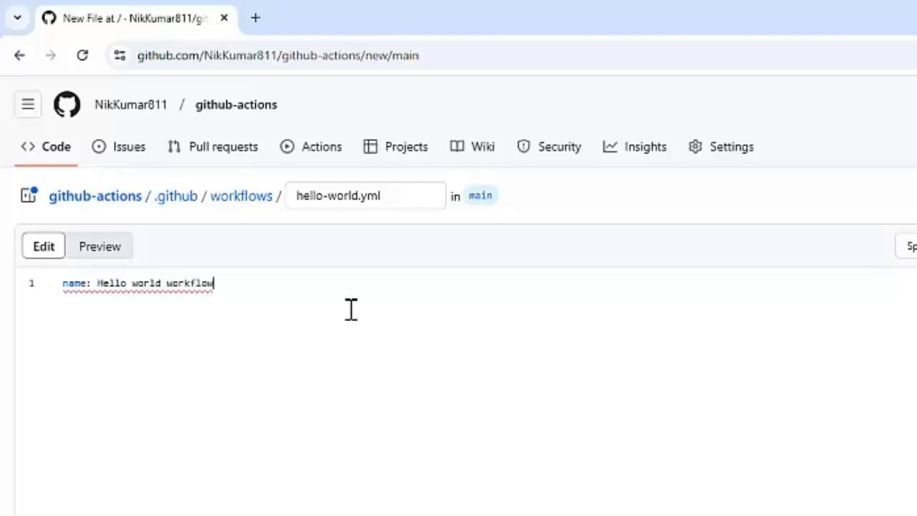
- Add an 'on: push: branches: - main' trigger below the workflow name
key(Enter)
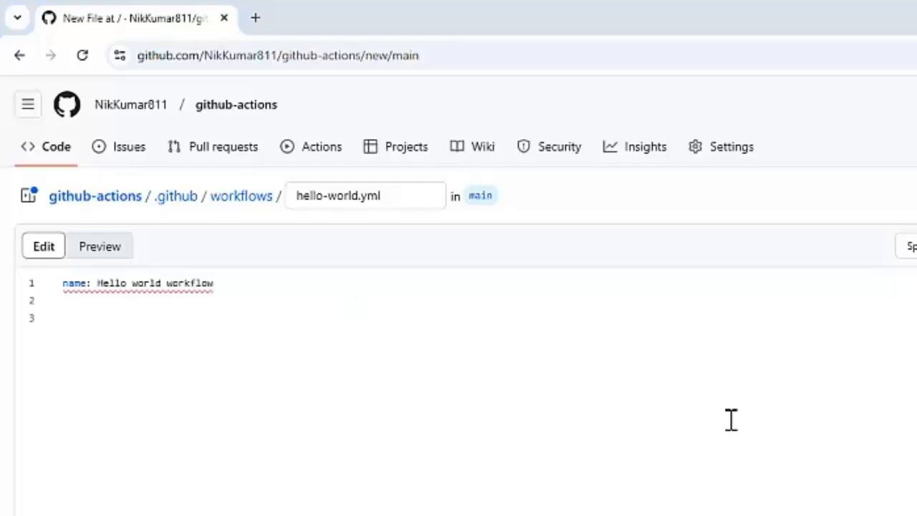
mouse_move(559, 378)
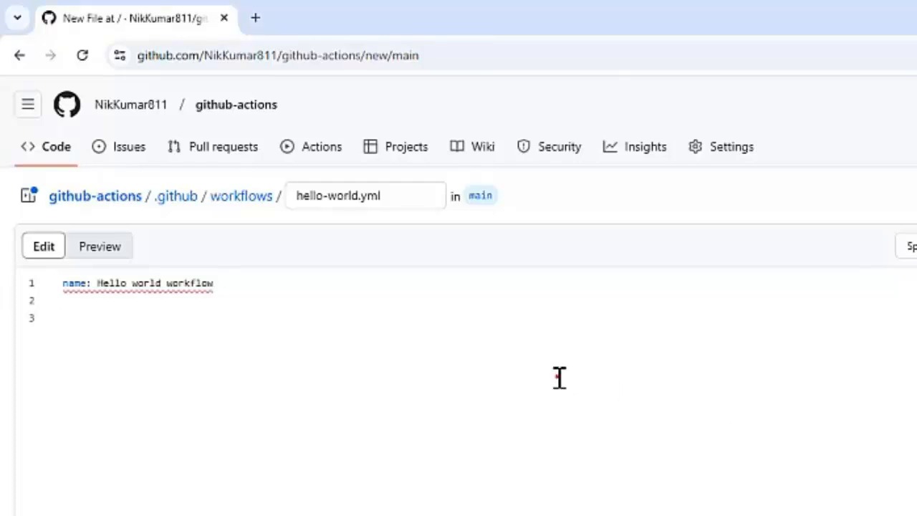
text(on:)
text(p)
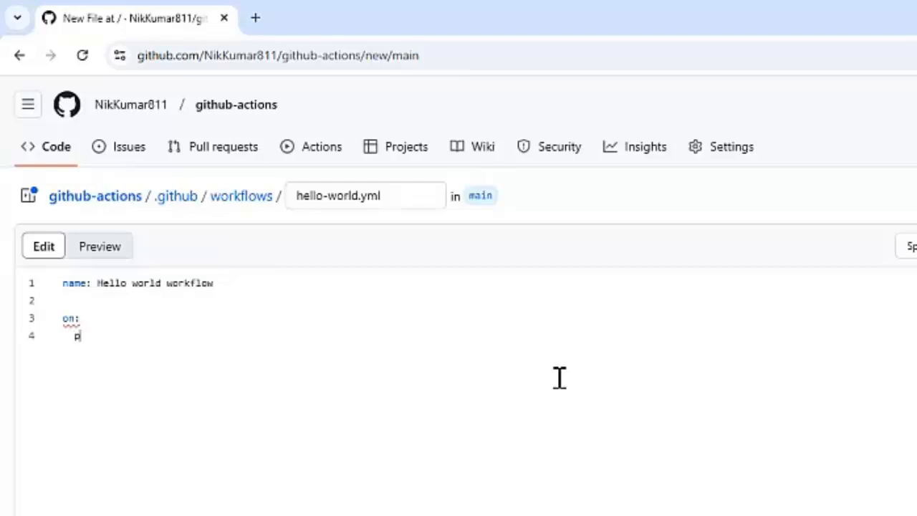
text(ush:)
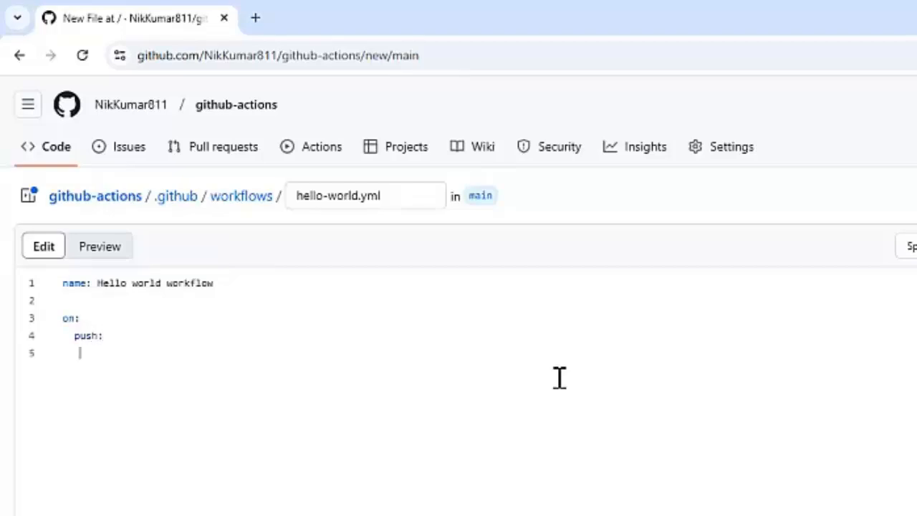
text(branches)
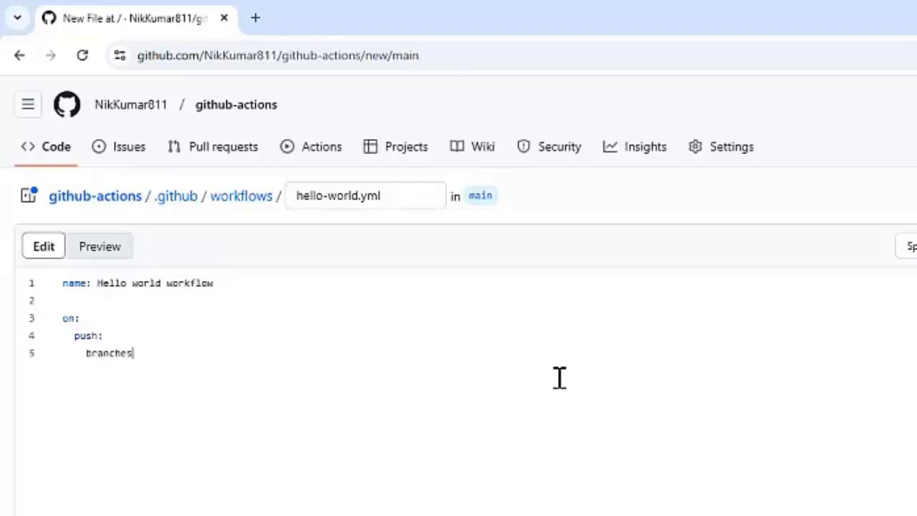
text(:)
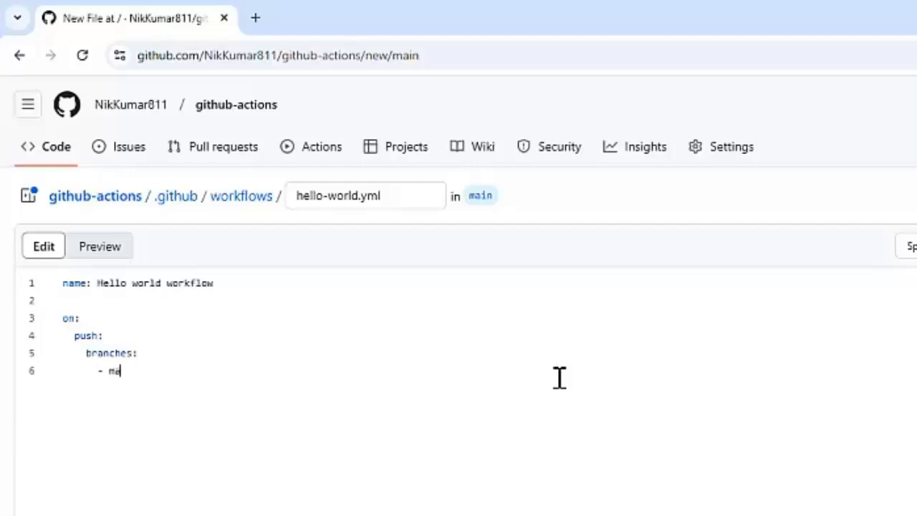
text(in)
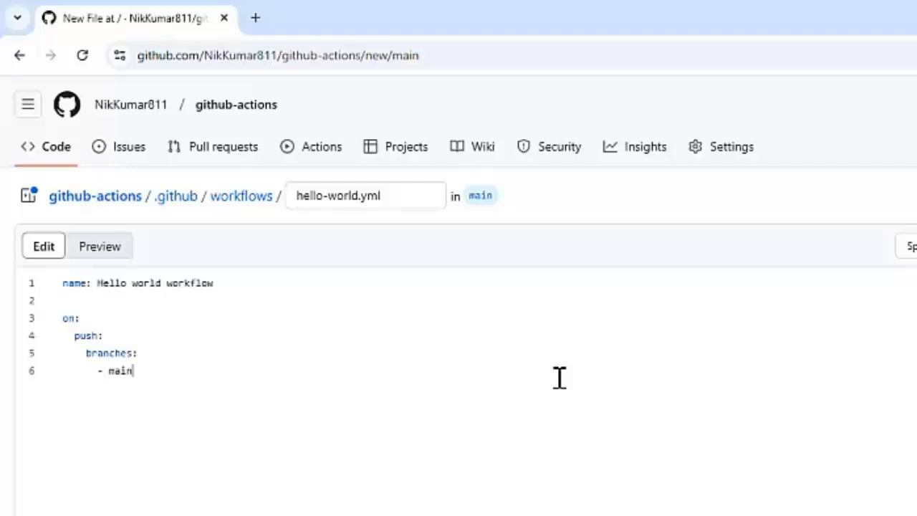
mouse_move(239, 376)
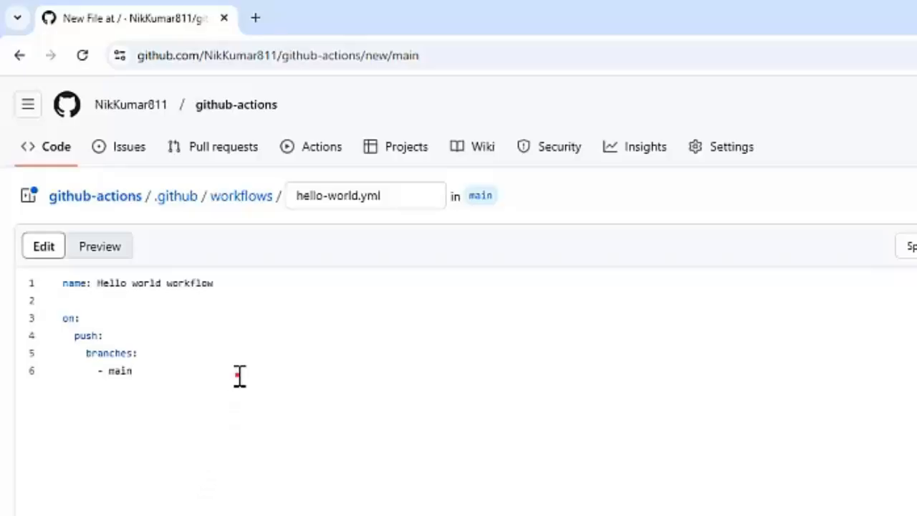
- Define a jobs section with a say-hello job set to 'runs-on: ubuntu-latest'
key(Enter)
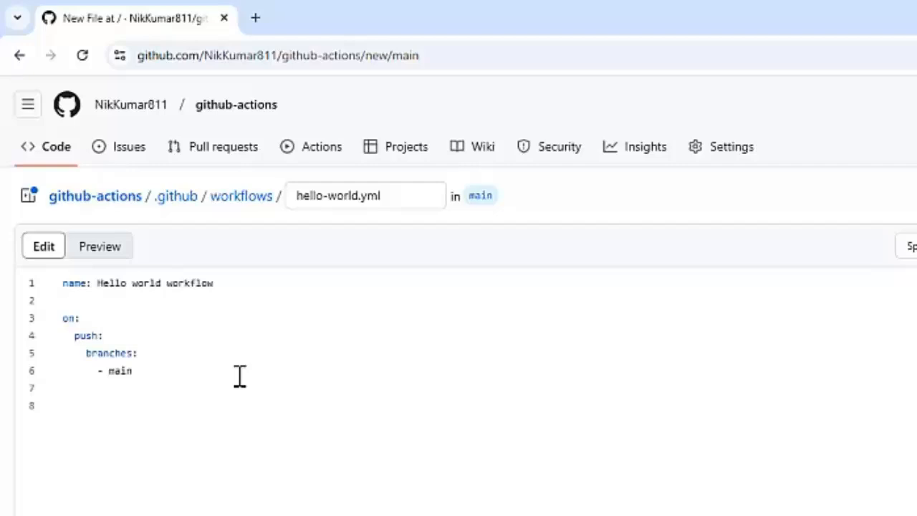
text(jobs:)
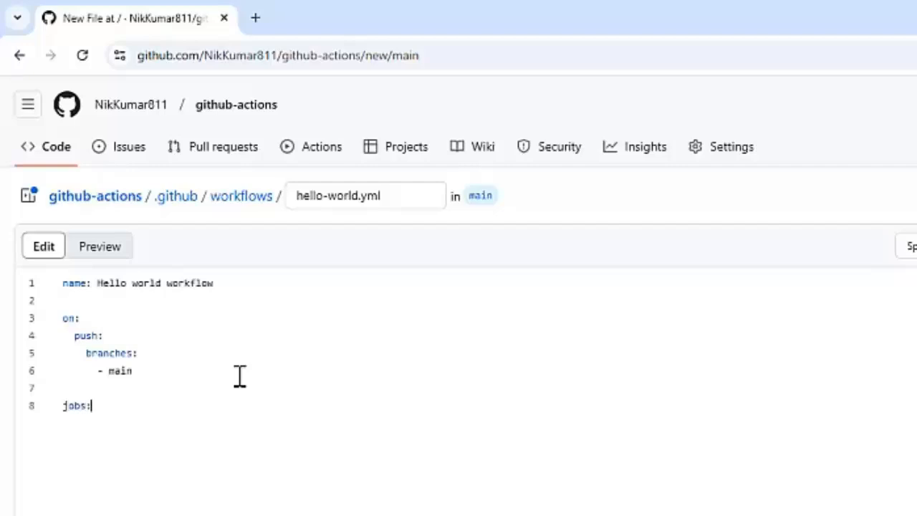
key(Enter)
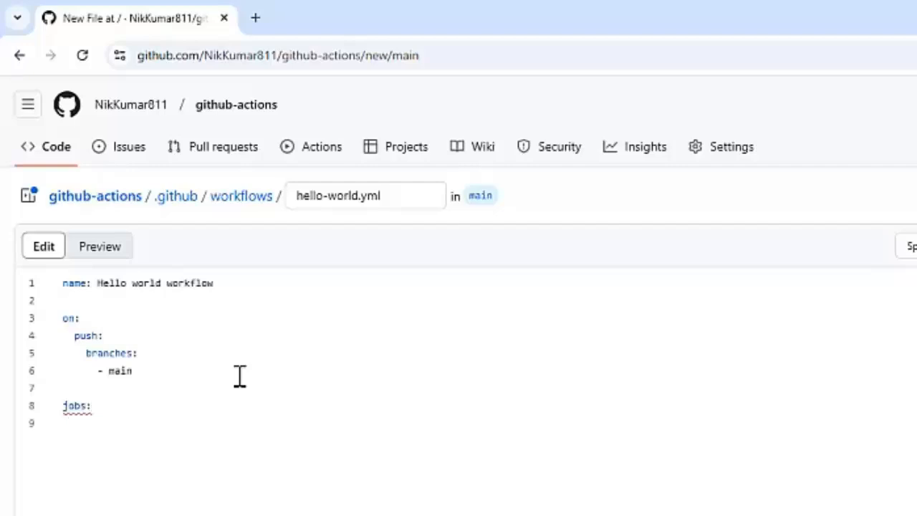
text(say-)
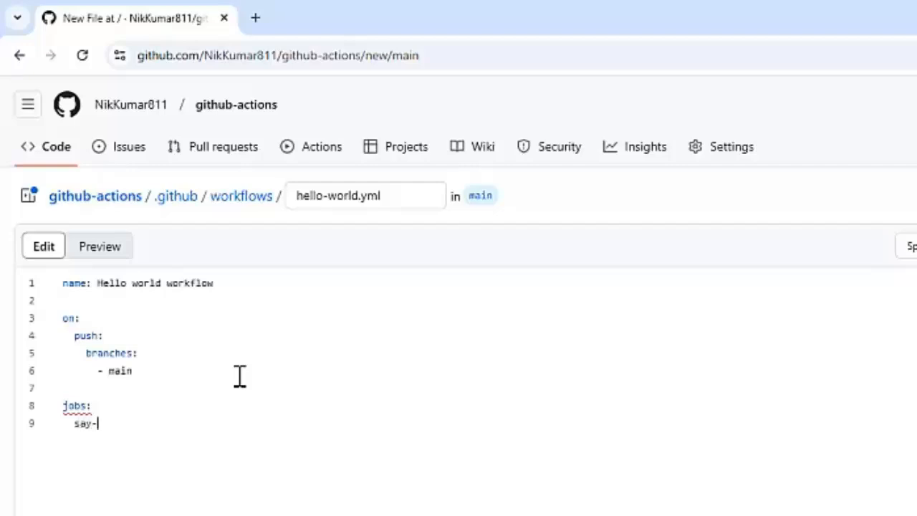
text(hello)
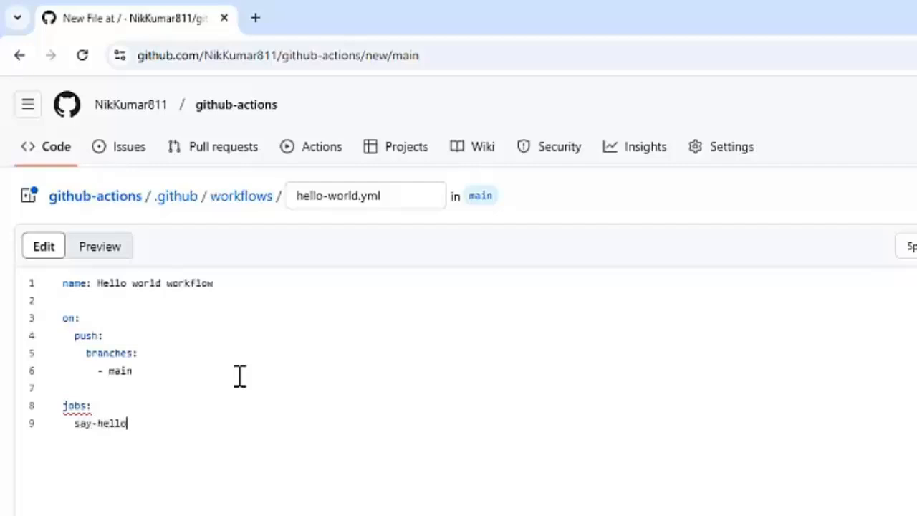
text(:)
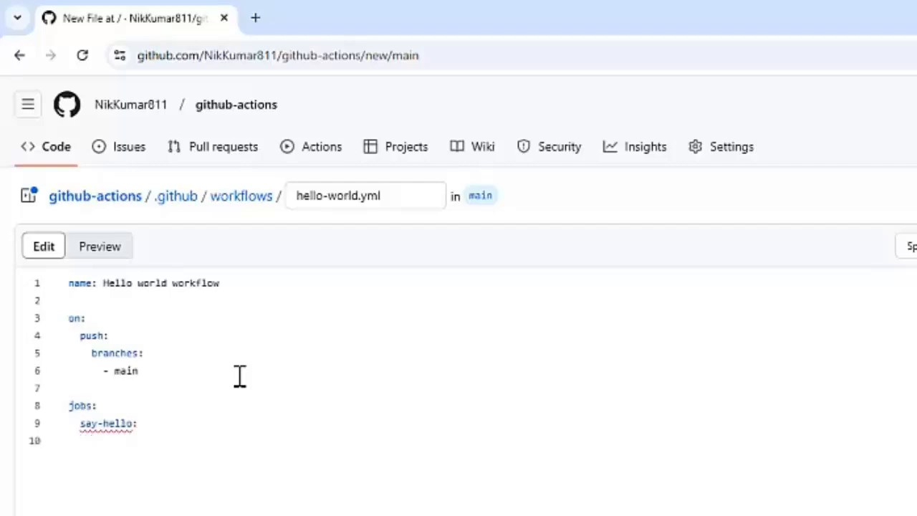
text(runs-)
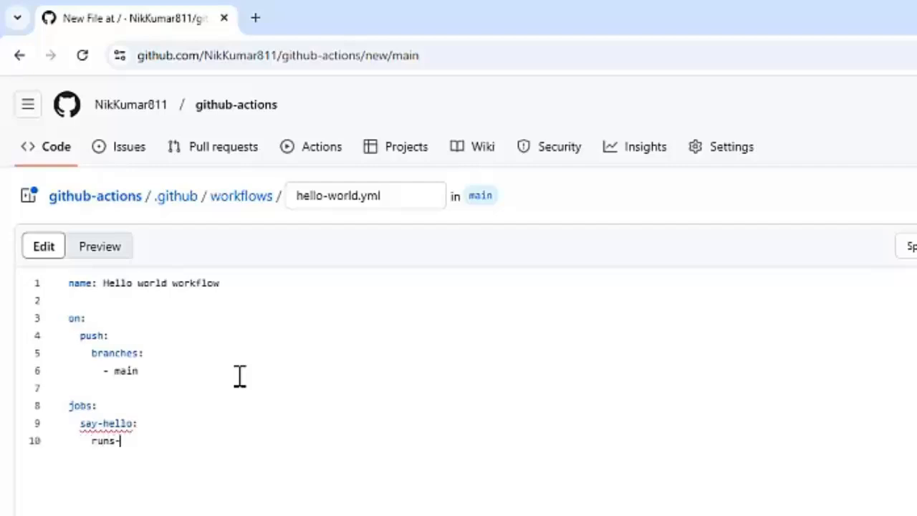
text(on:)
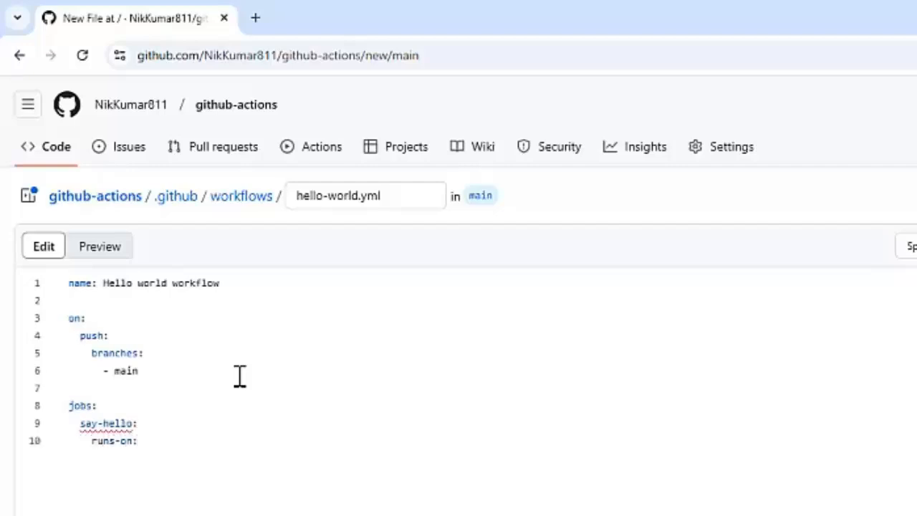
text(ubuntu)
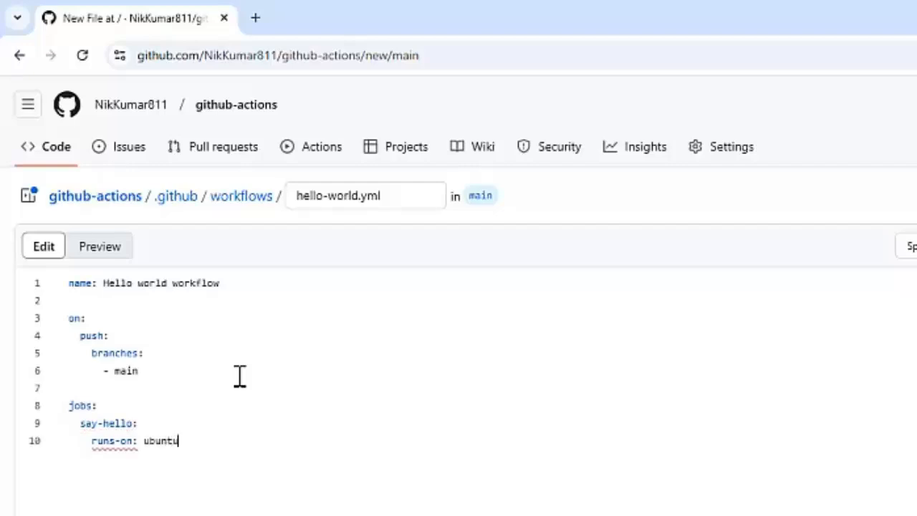
text(-latest)
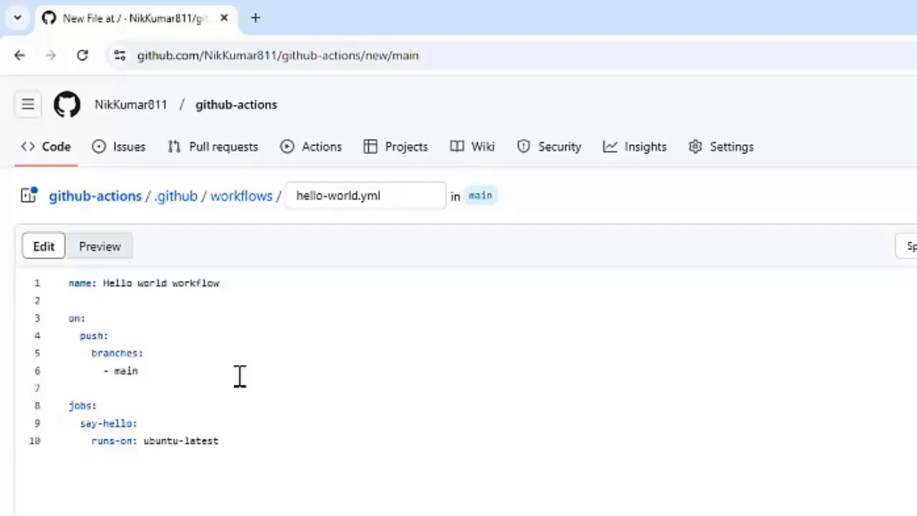
click(220, 441)
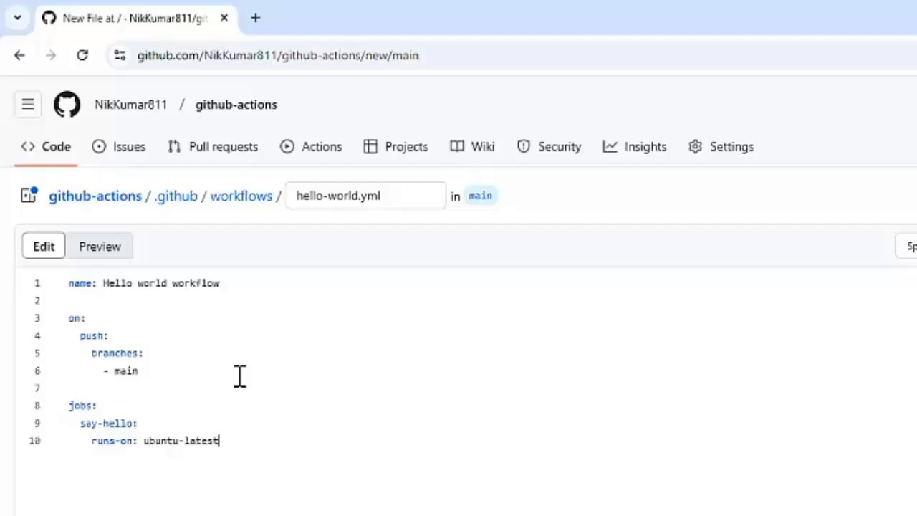
- Add a steps entry 'Print a message' running echo "Hello, Github Actions"
key(Enter)
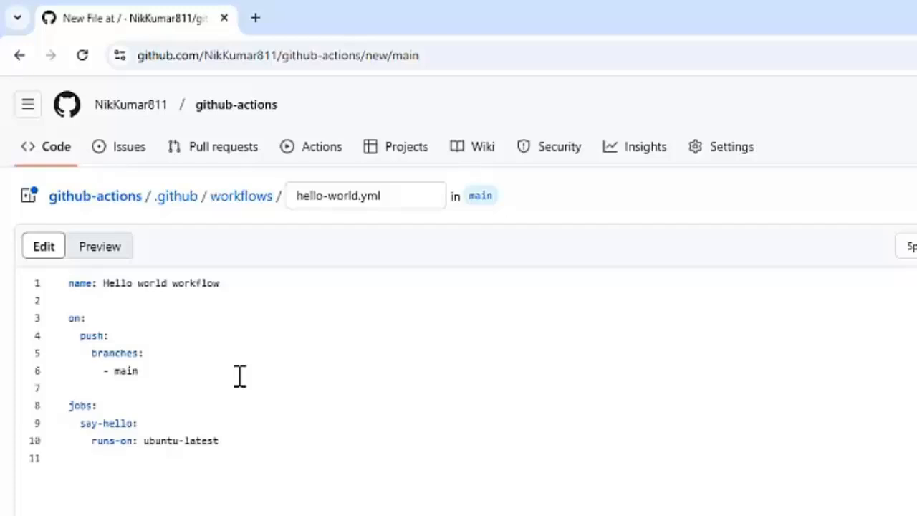
text(steps:)
text(-)
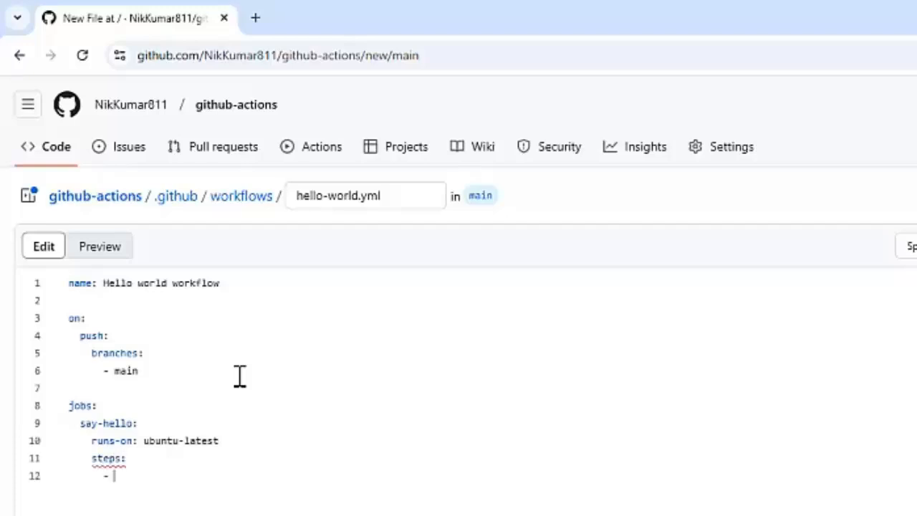
text(name: Print a message)
text(run: echo "Hel)
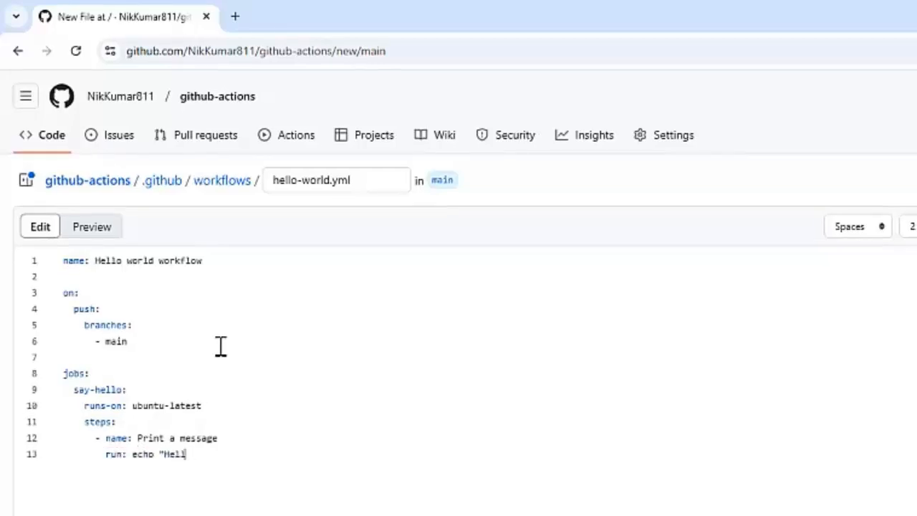
text(lo, Github Actions")
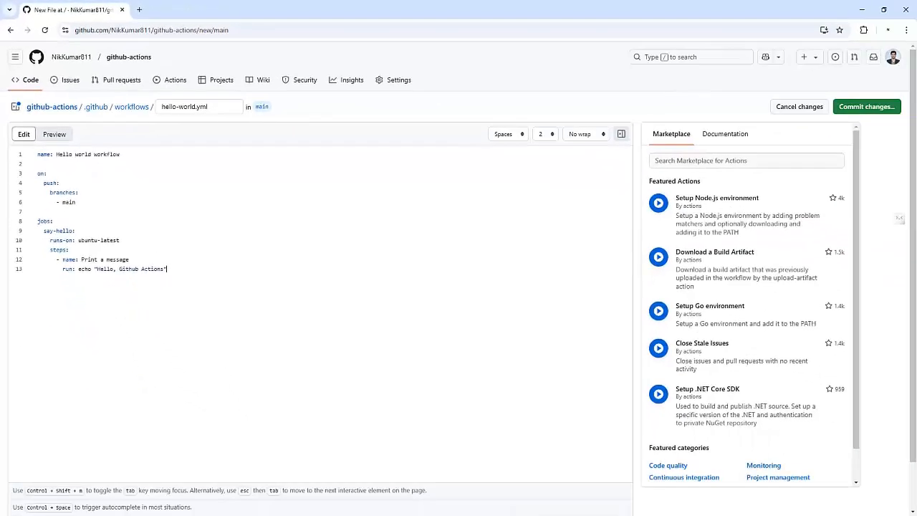
mouse_move(865, 106)
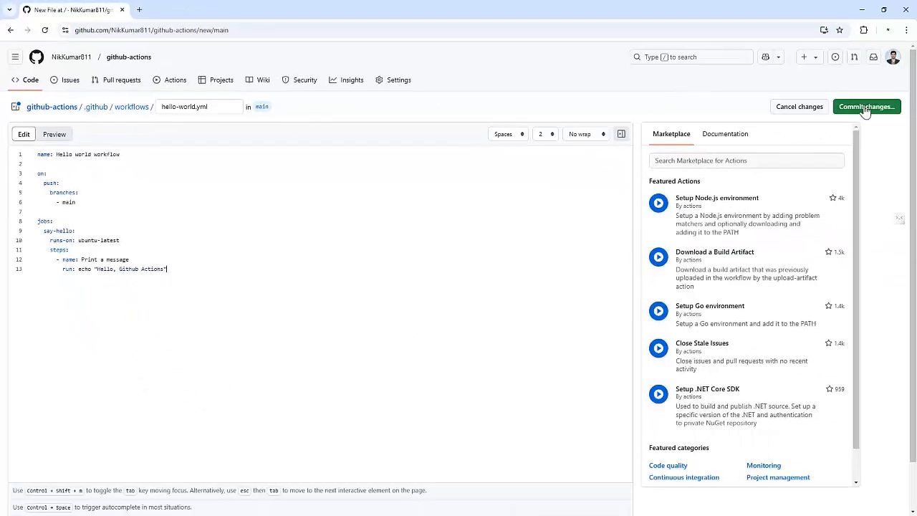
- Commit hello-world.yml to main and view it in the .github/workflows folder
click(865, 106)
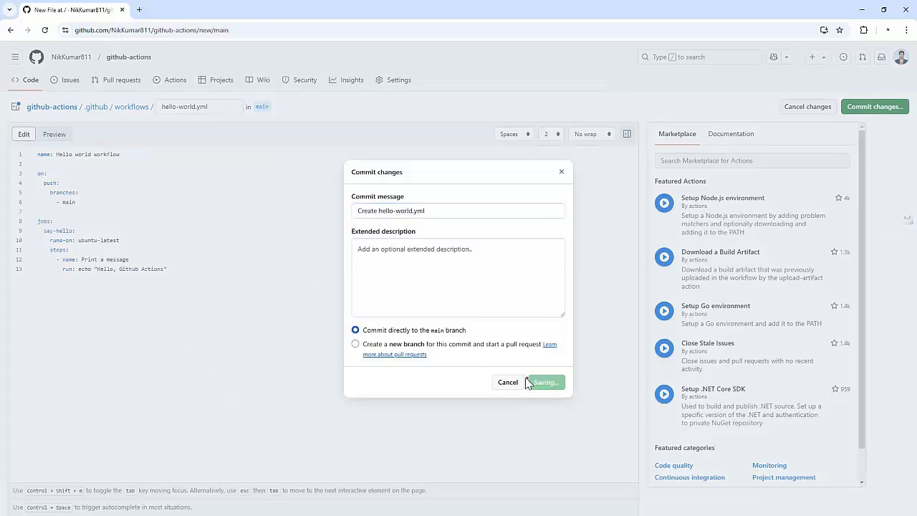
click(544, 381)
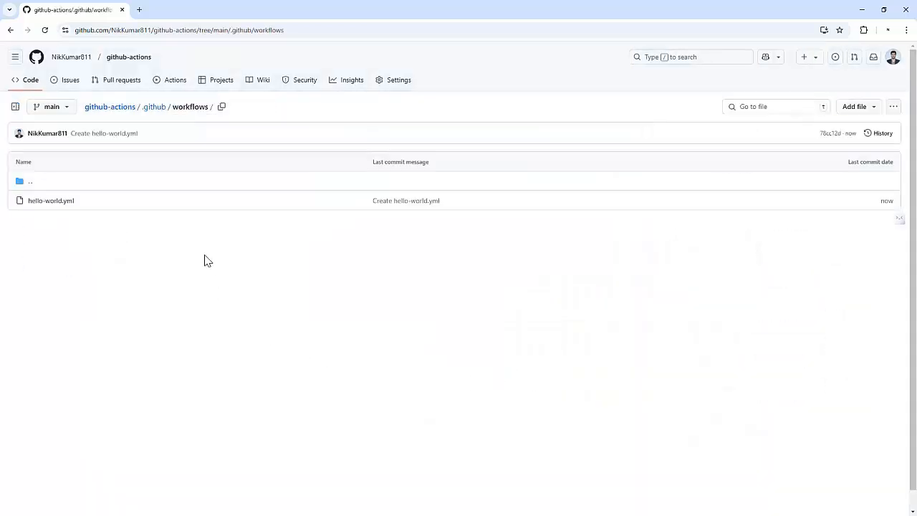
mouse_move(146, 198)
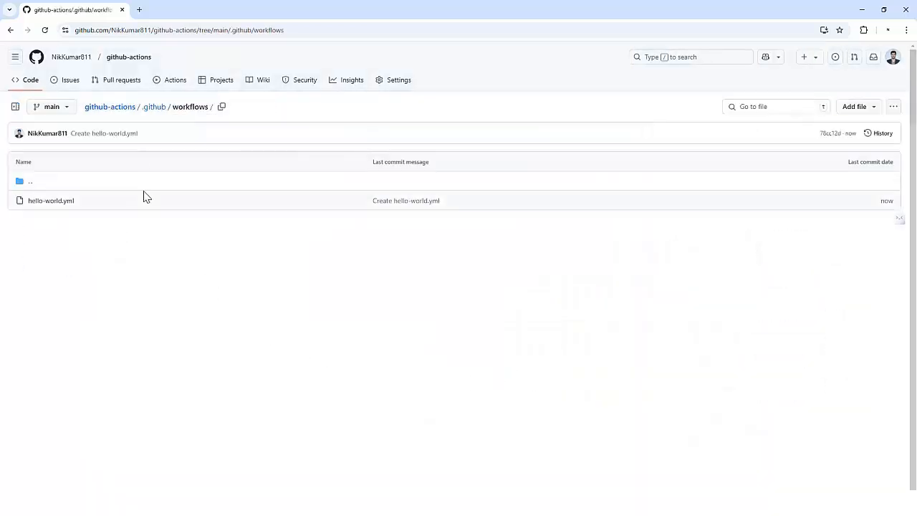
mouse_move(171, 84)
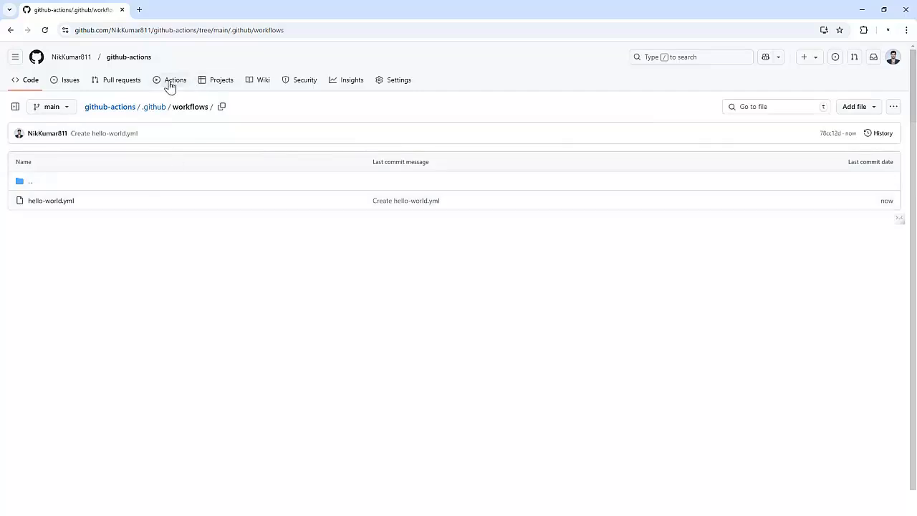
- In Actions, show the 'Create hello-world.yml' run's say-hello 'Print a message' output, then return home
click(173, 81)
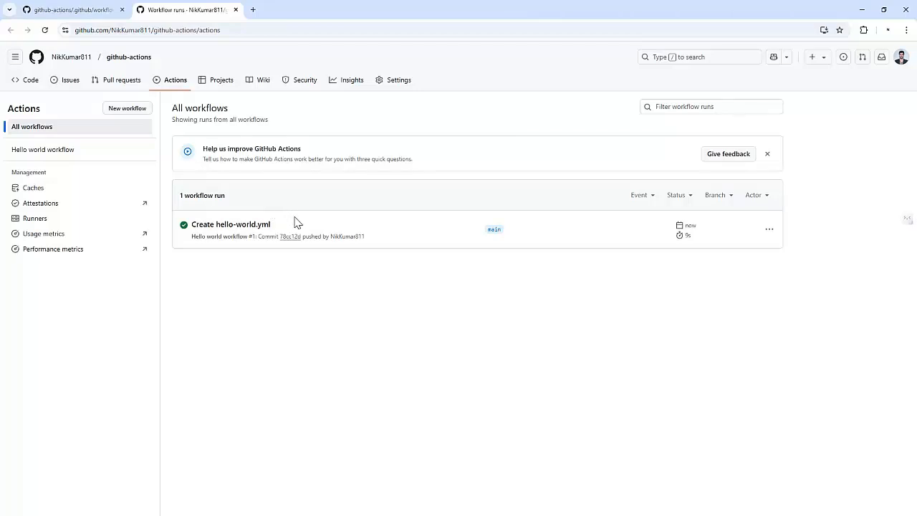
mouse_move(223, 229)
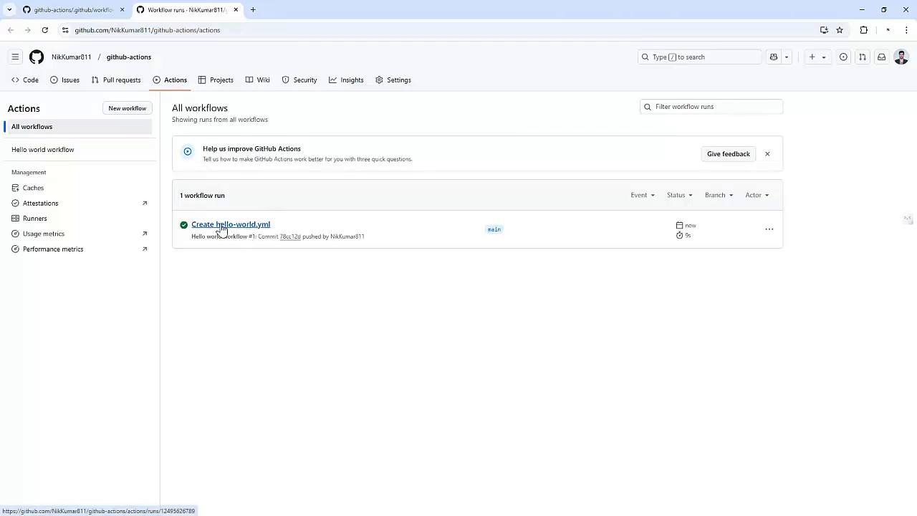
click(229, 223)
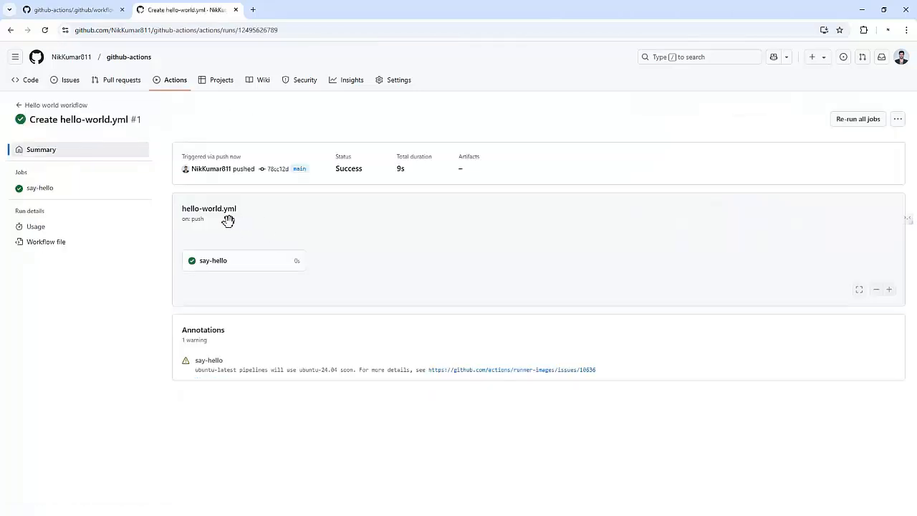
mouse_move(212, 269)
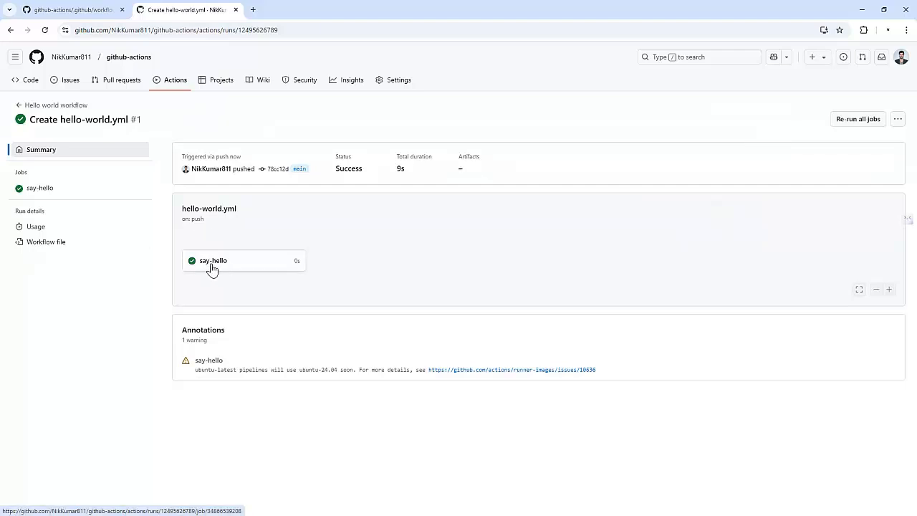
click(212, 260)
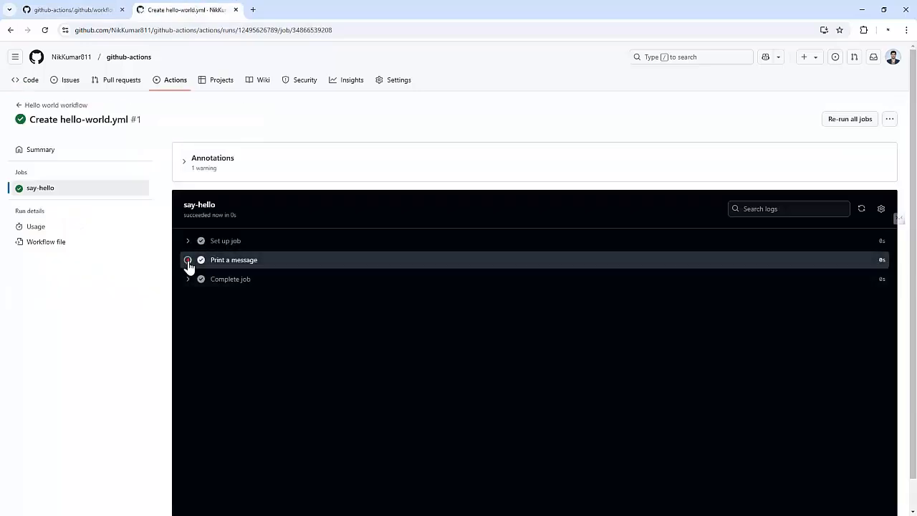
click(187, 259)
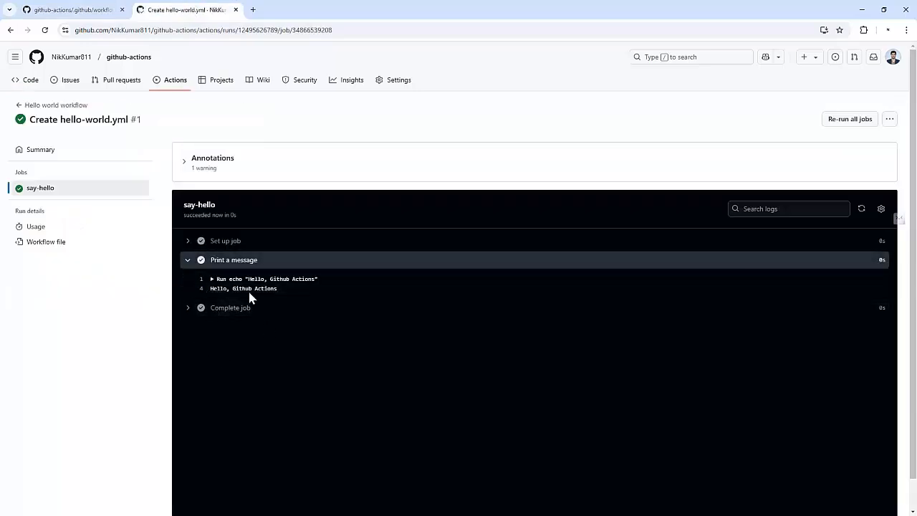
mouse_move(288, 295)
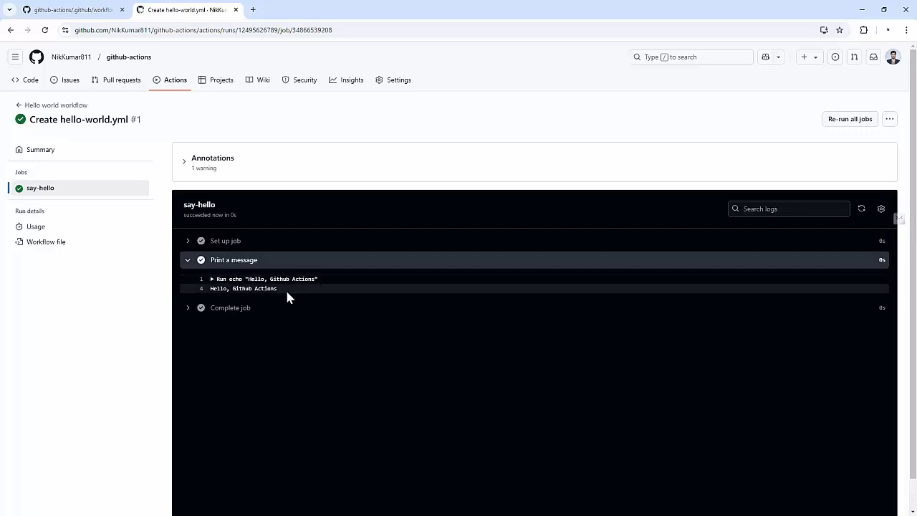
click(69, 10)
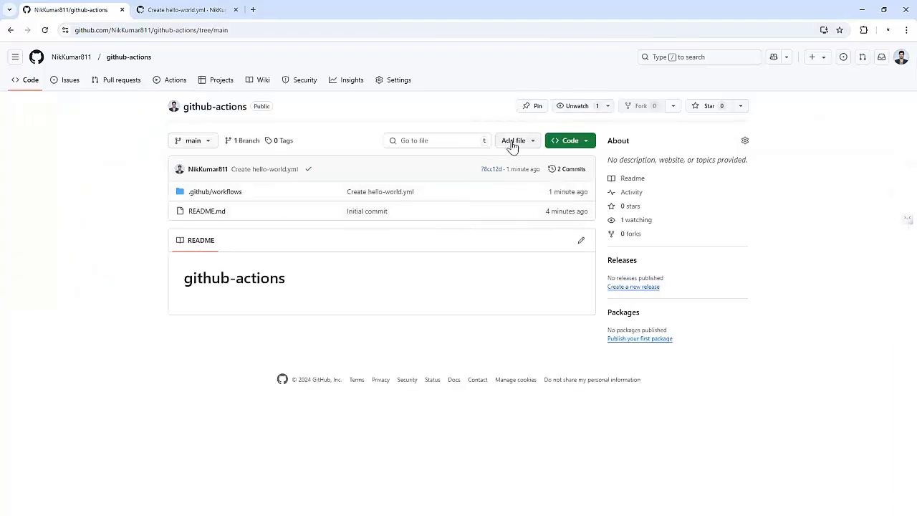
- Create test.py containing 'import os' and commit it to main
click(512, 140)
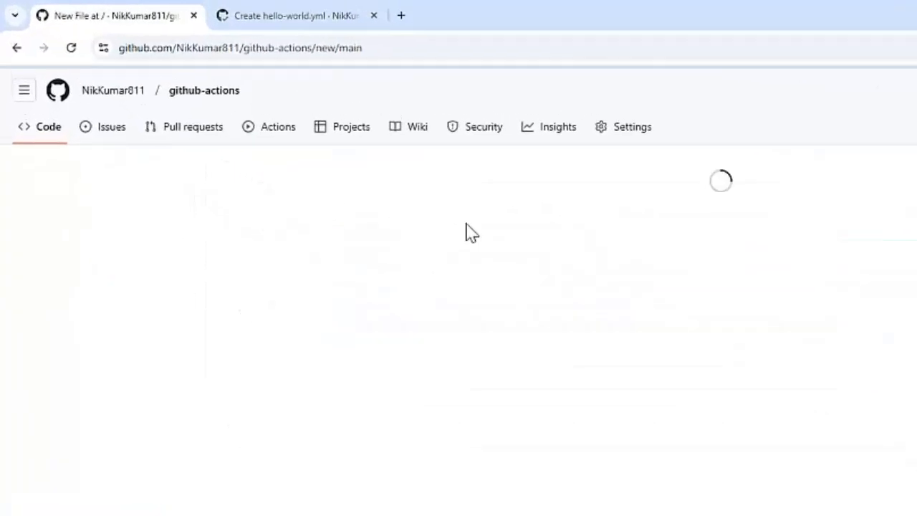
text(test.py)
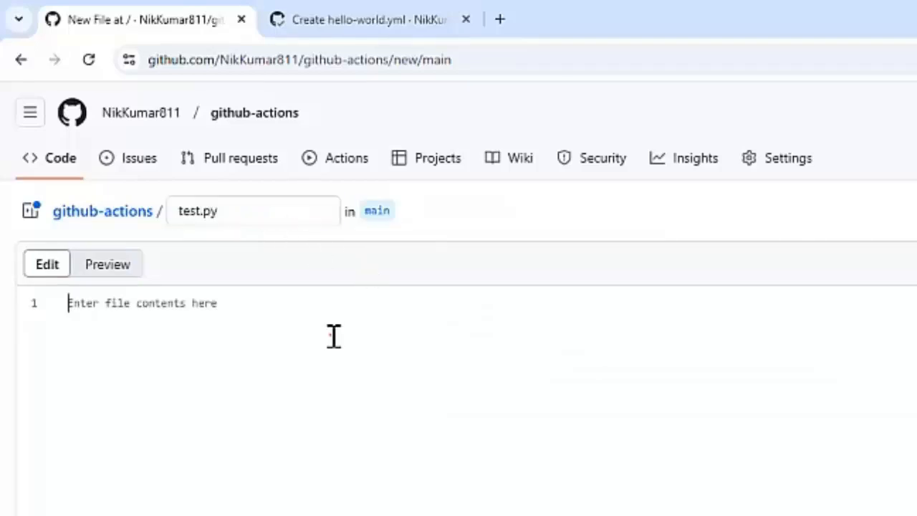
text(import os)
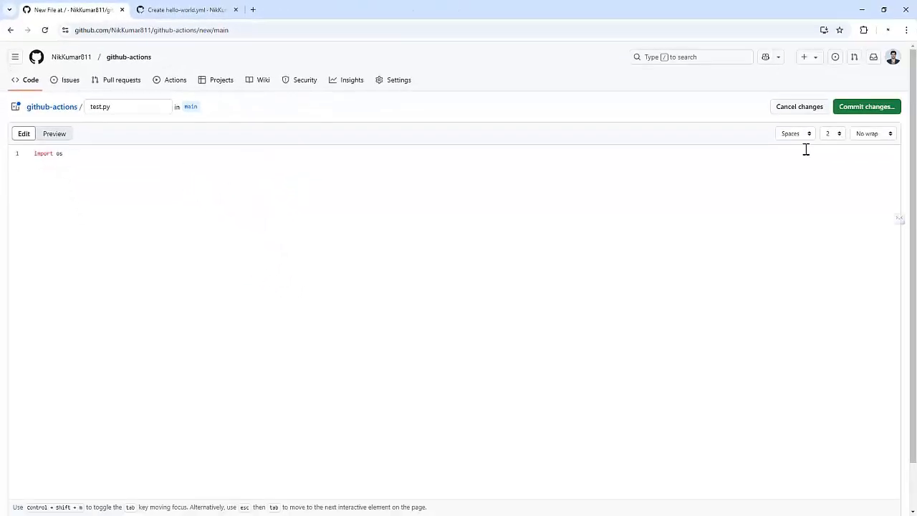
click(866, 106)
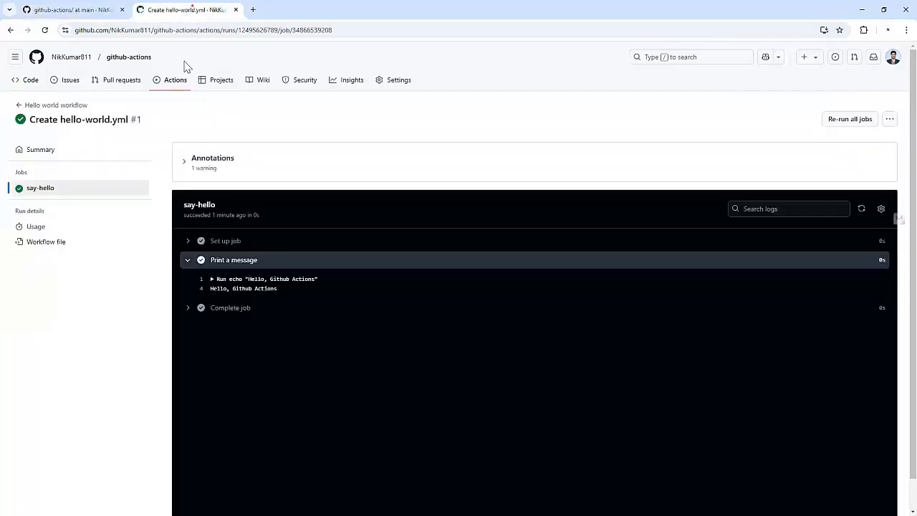
- In Actions, show the 'Create test.py' run's say-hello 'Print a message' output
click(175, 81)
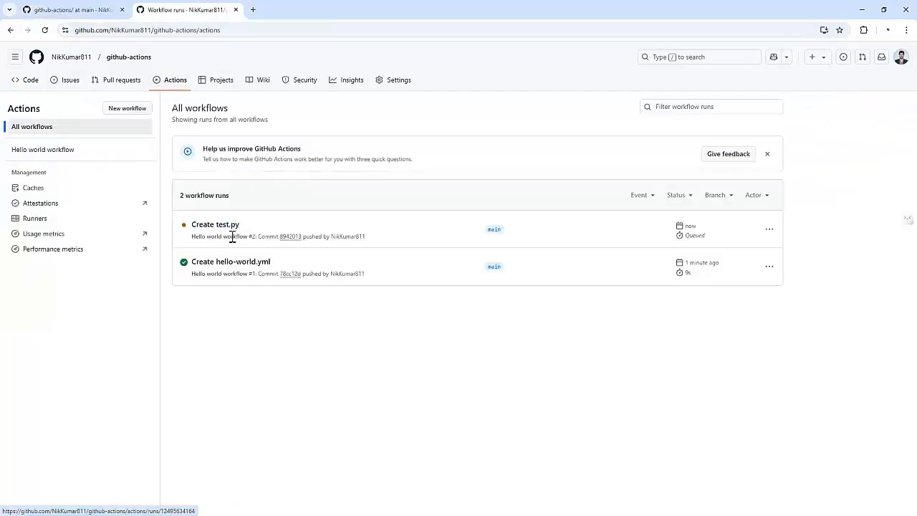
mouse_move(232, 229)
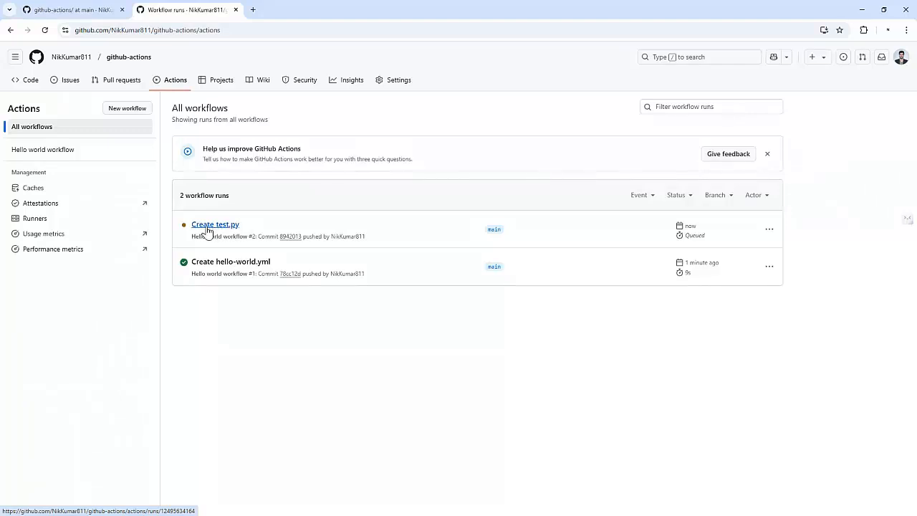
click(215, 223)
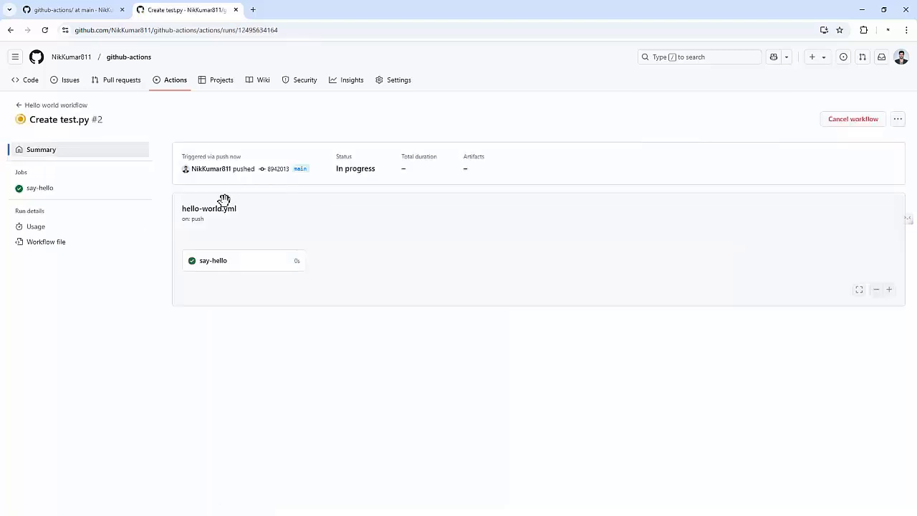
click(212, 261)
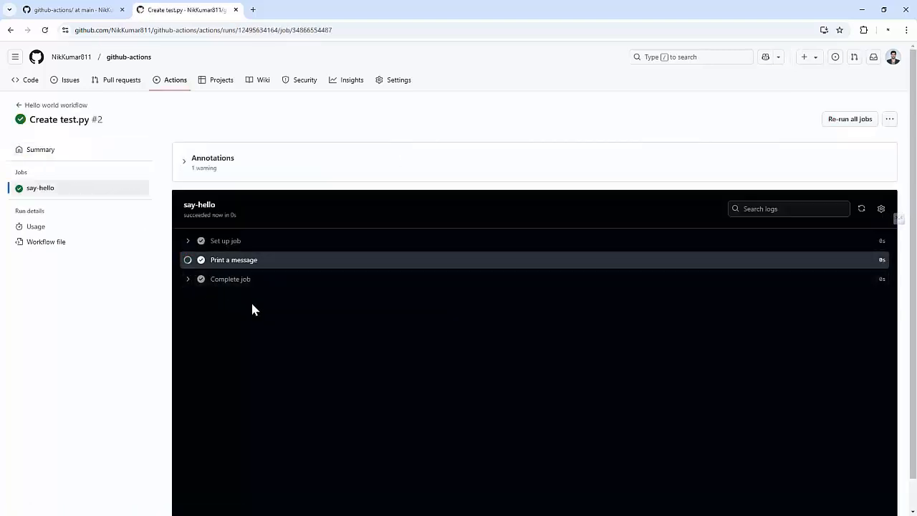
click(233, 259)
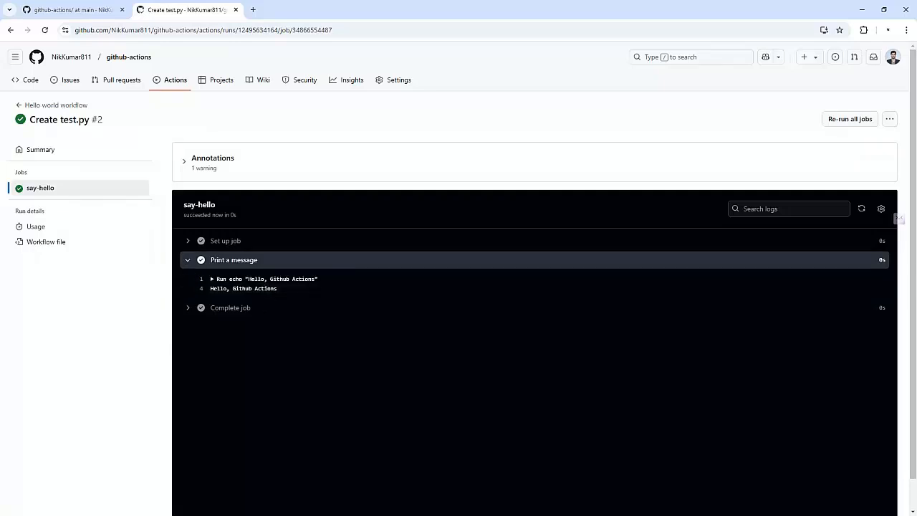
mouse_move(281, 318)
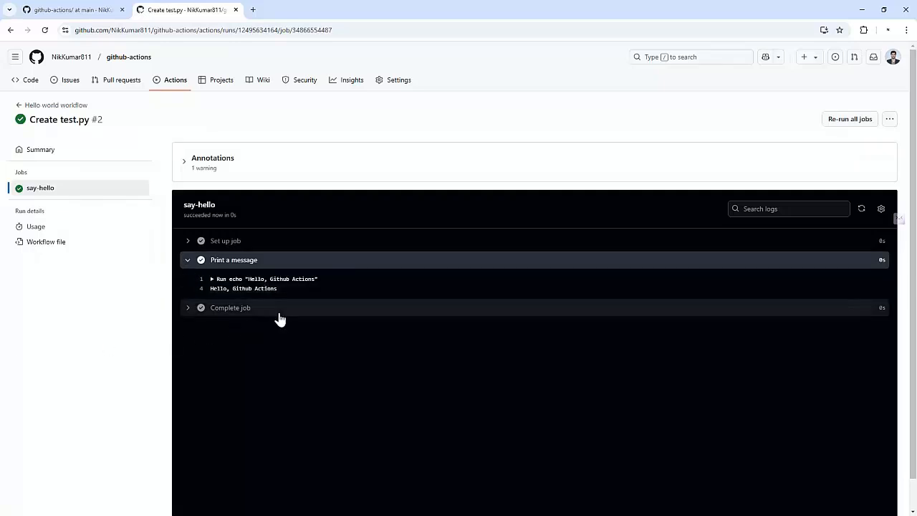